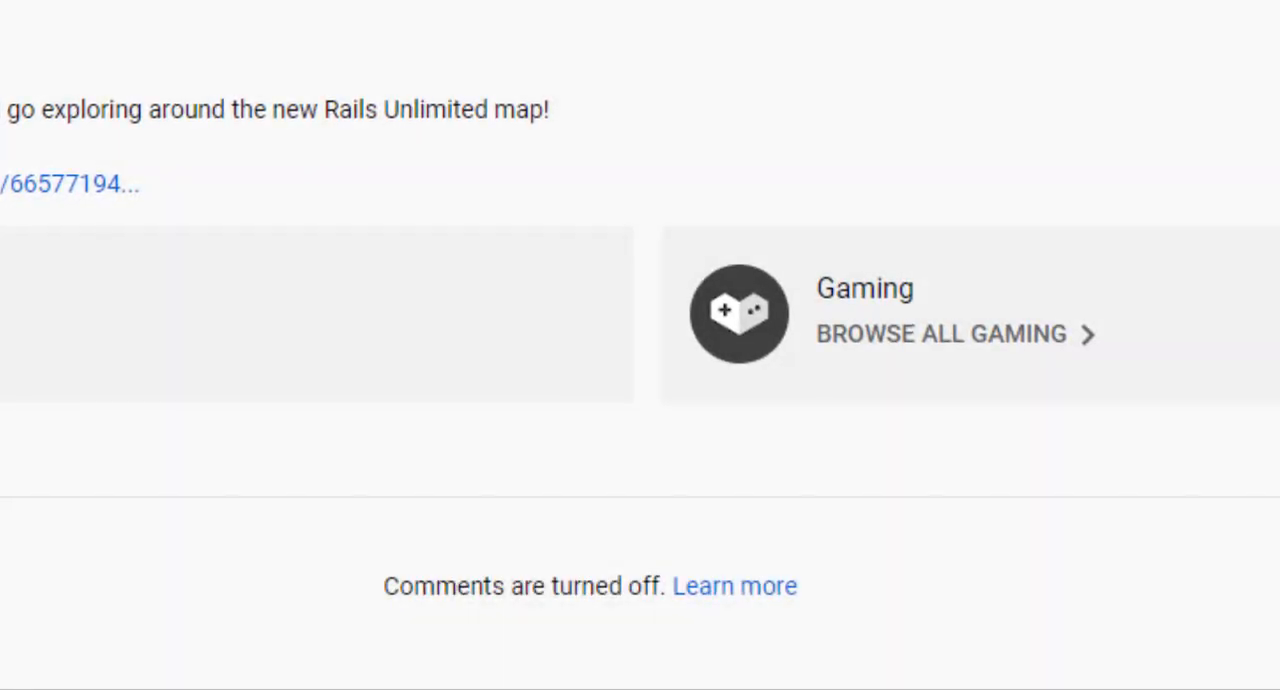
scroll(up, 3)
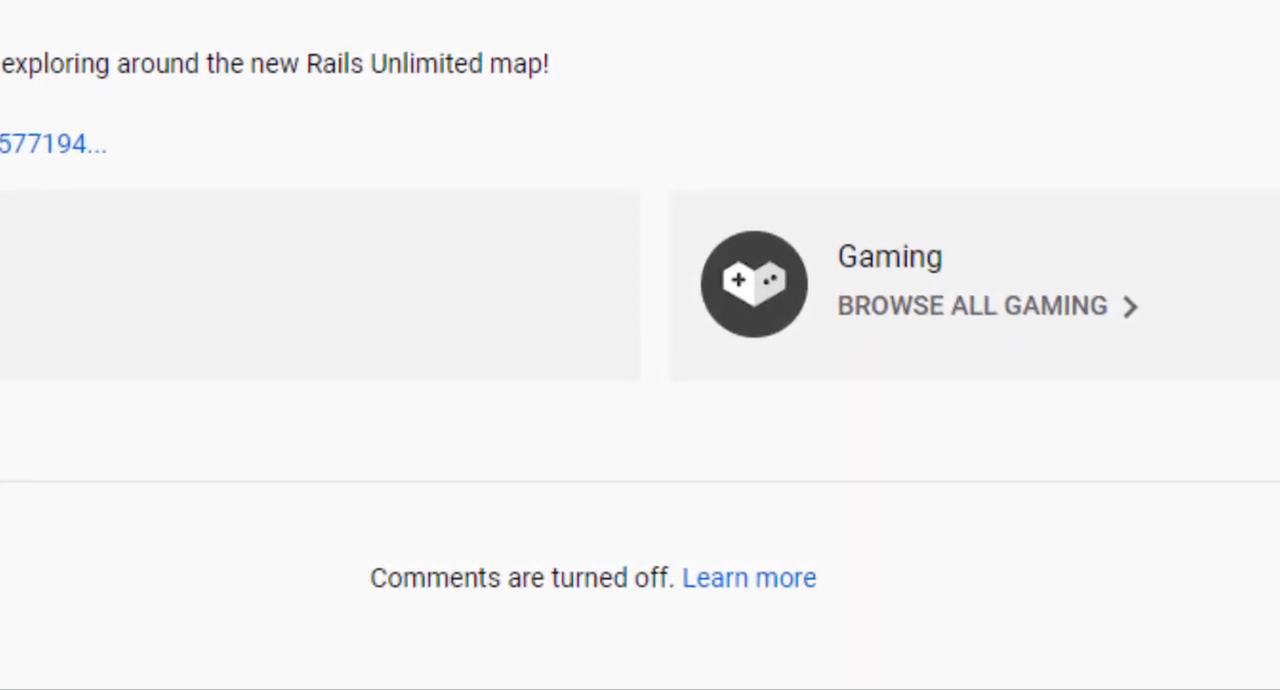
scroll(up, 3)
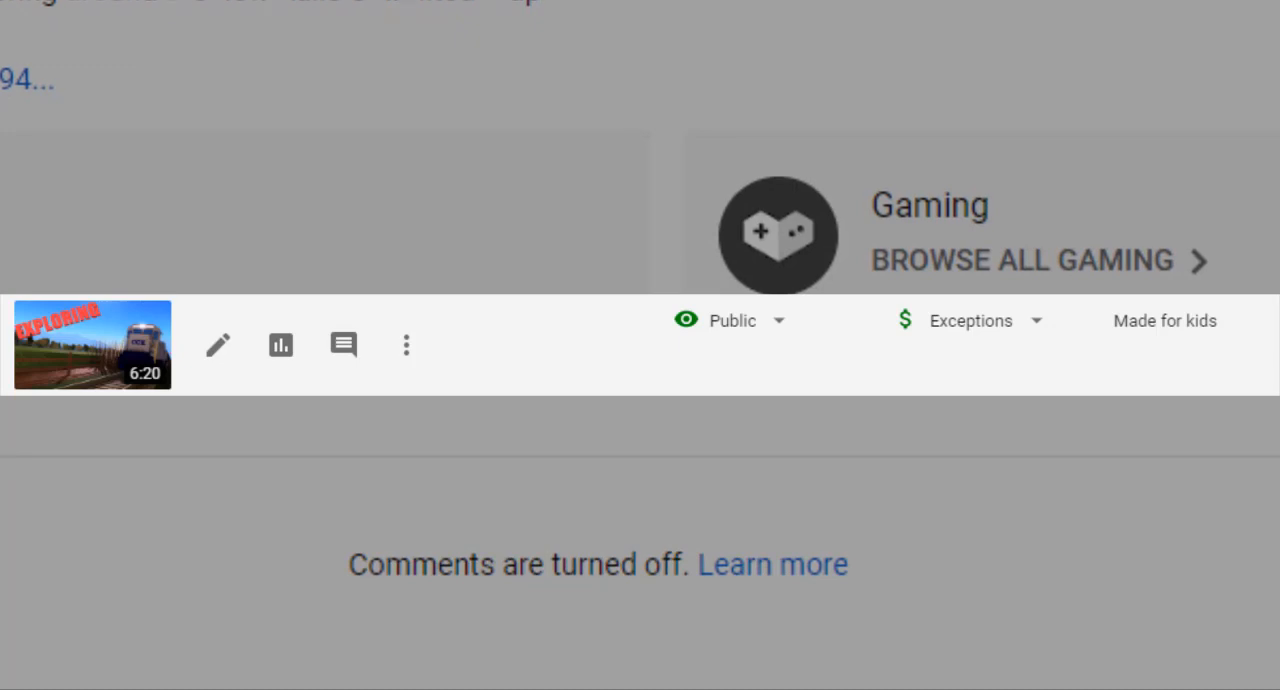
scroll(down, 3)
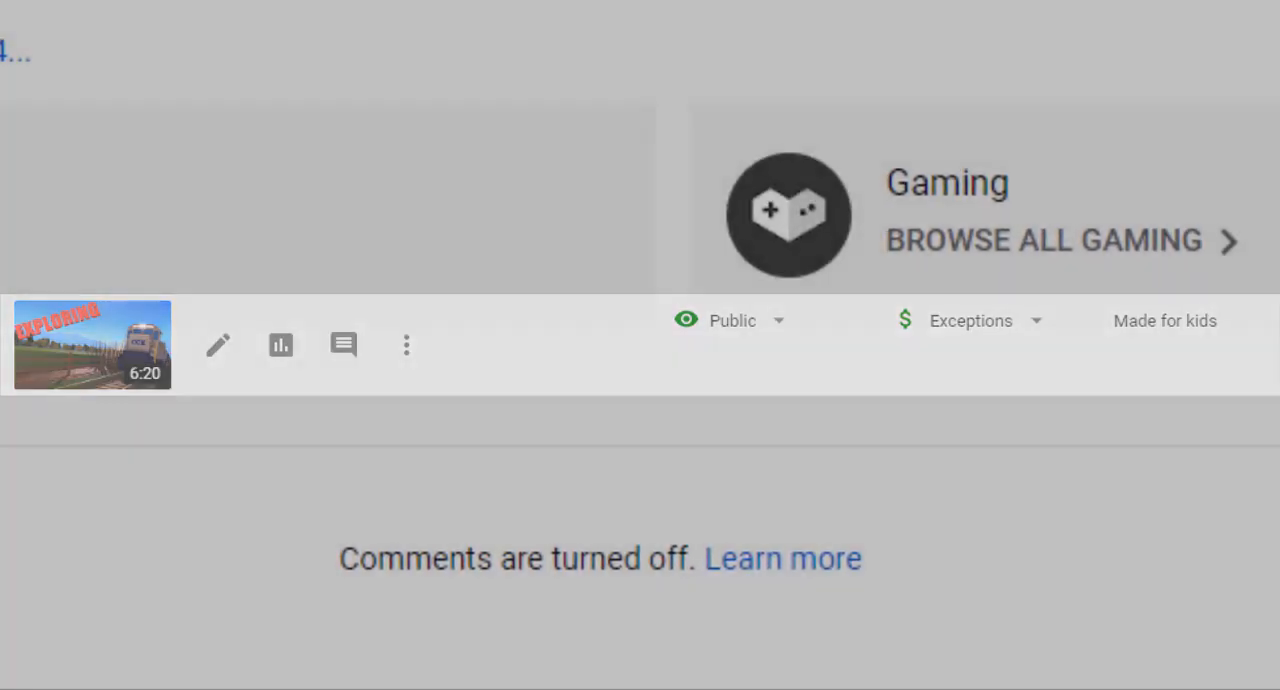